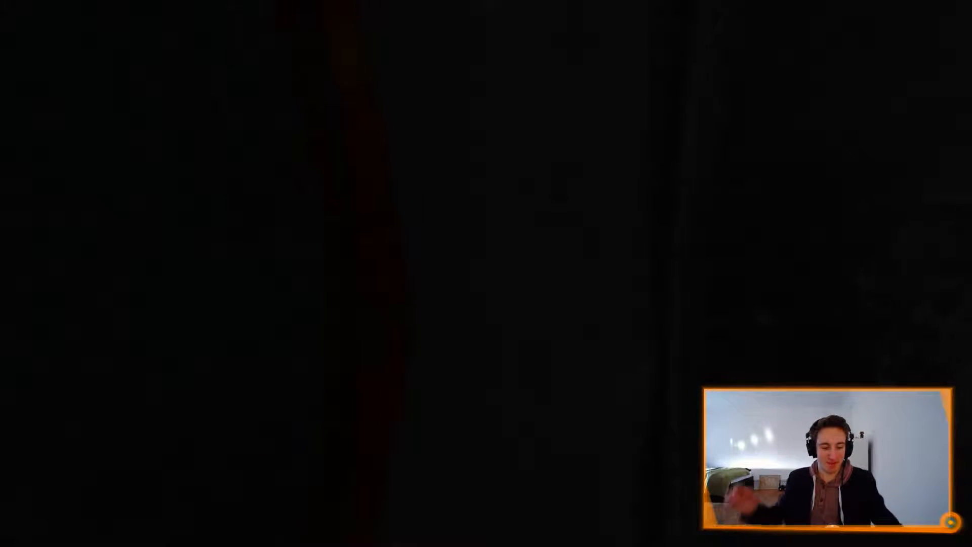
pyautogui.press('Escape')
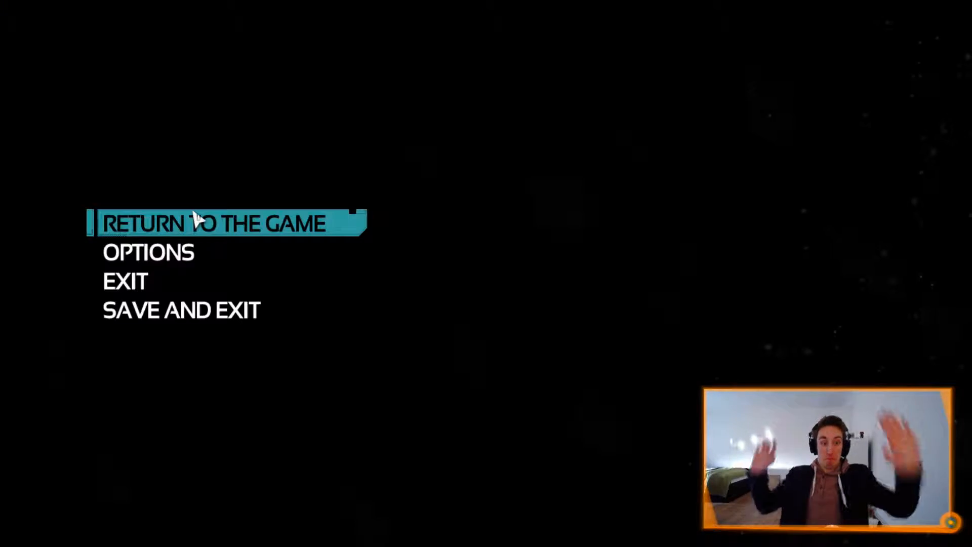
pyautogui.click(214, 223)
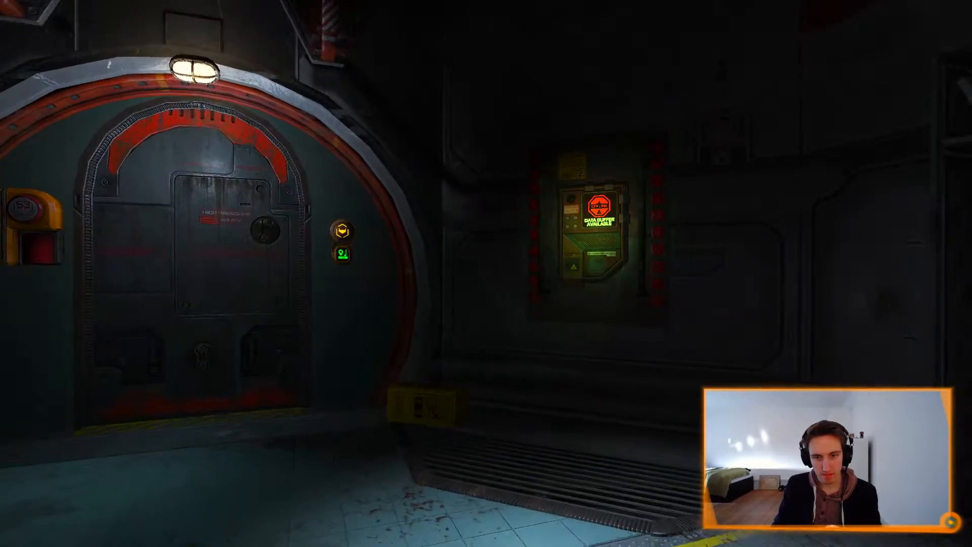
pyautogui.moveTo(486, 273)
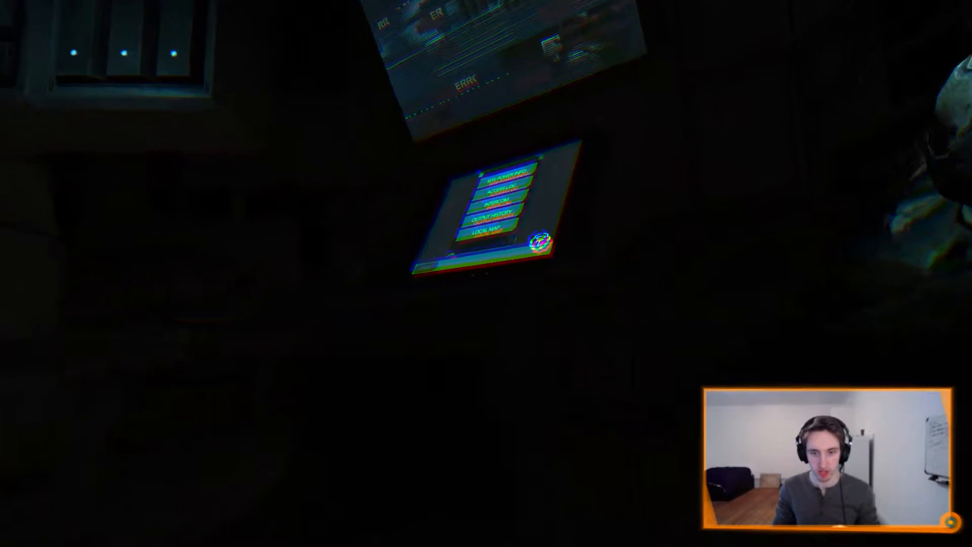
pyautogui.click(492, 226)
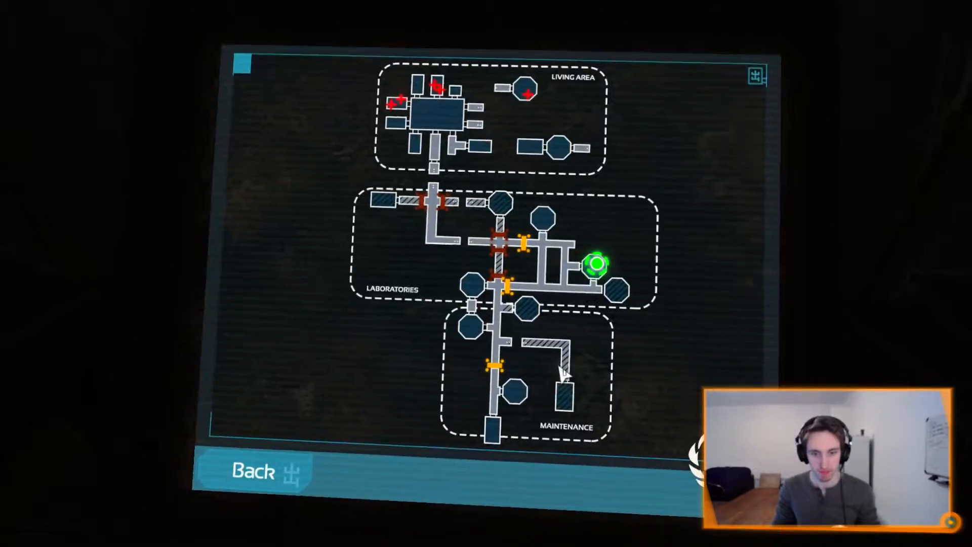